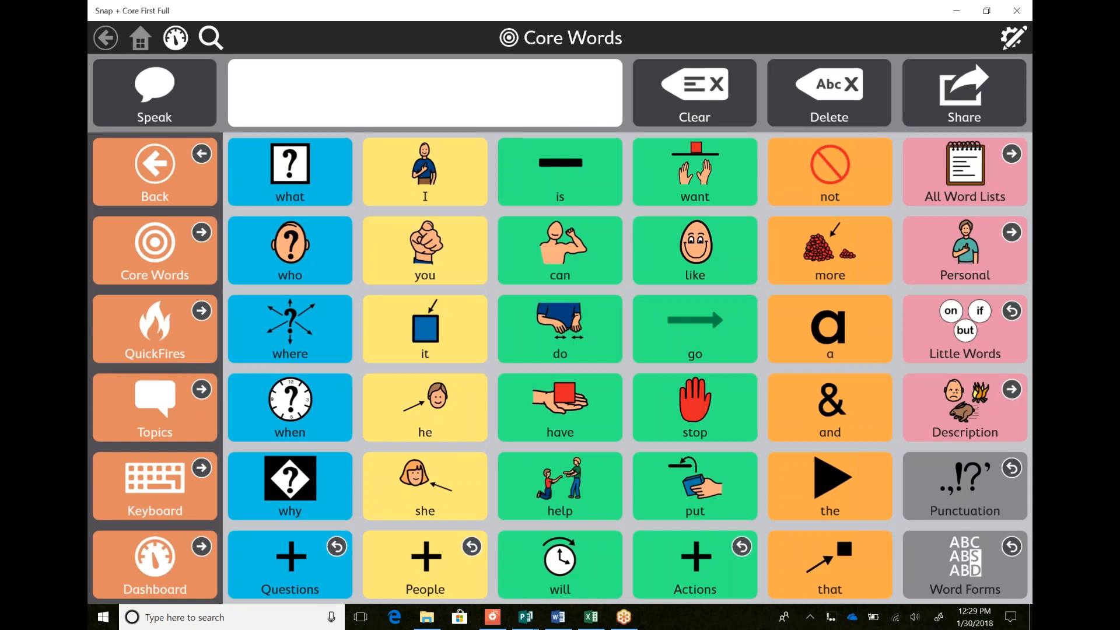
Enter edit mode and show the Choose a User profile list.
left_click(1013, 37)
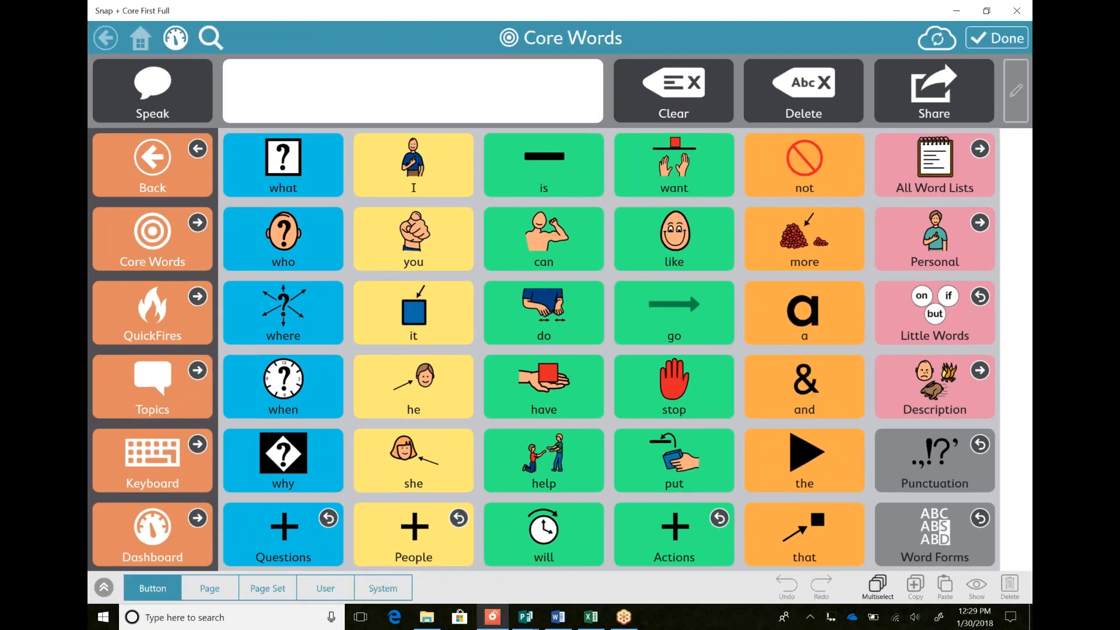
left_click(325, 588)
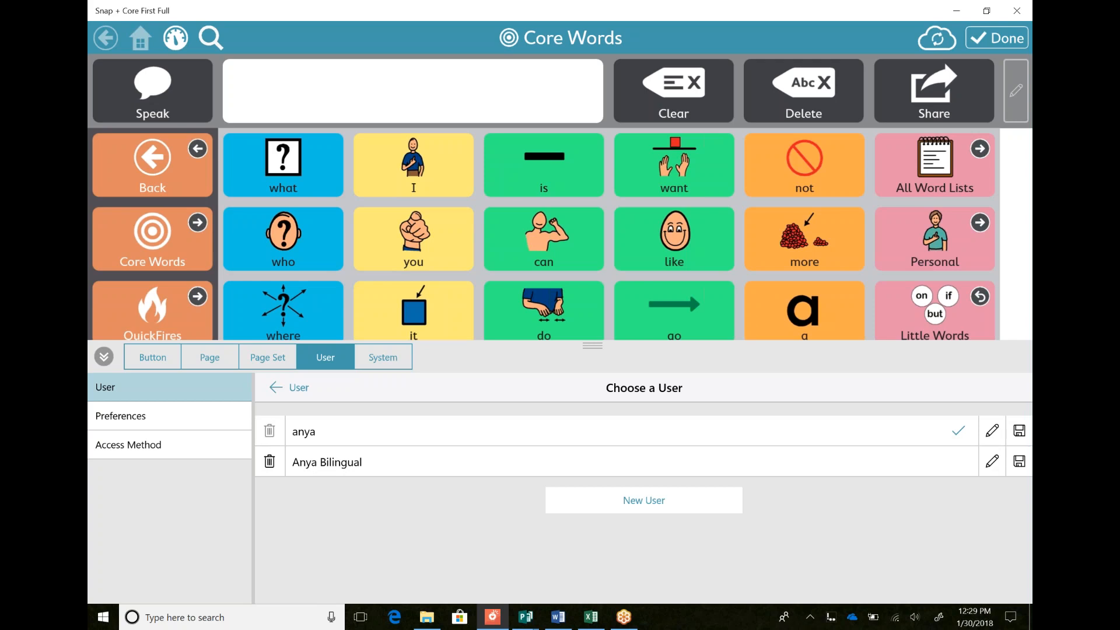
Create user 'Test' with US Bilingual English/Spanish language, Ella voice and default grid size.
left_click(643, 500)
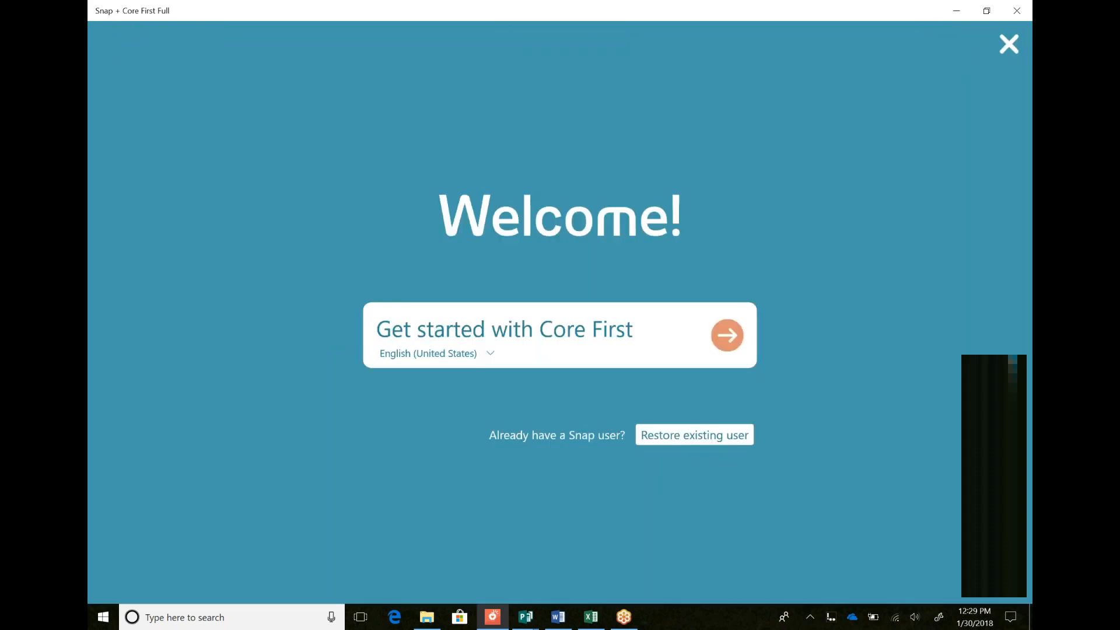
left_click(437, 353)
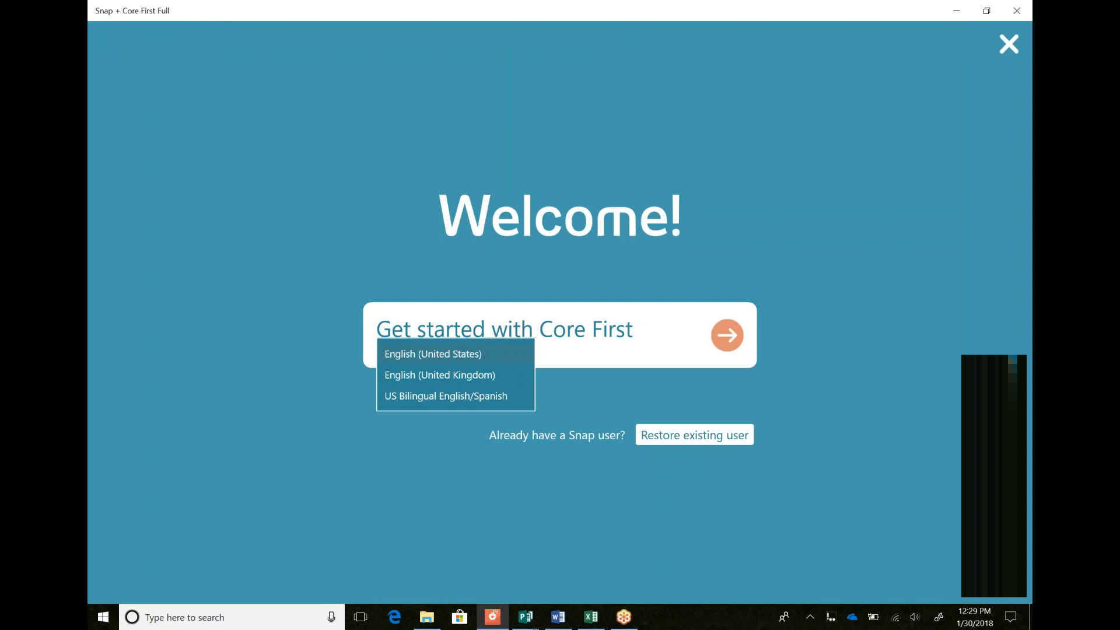
left_click(693, 434)
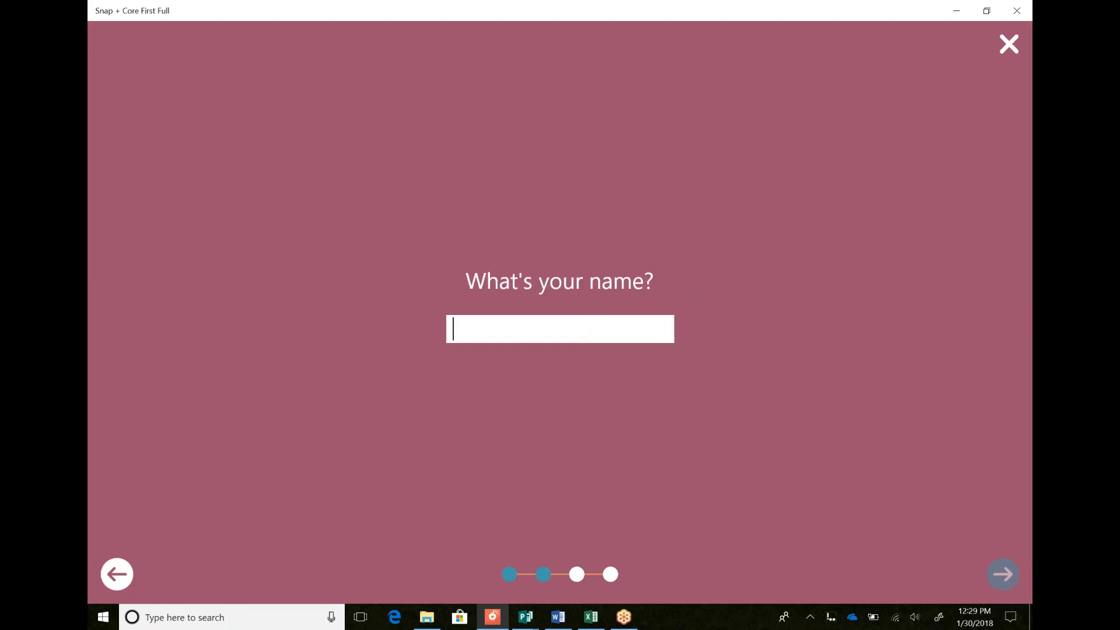
type("Test")
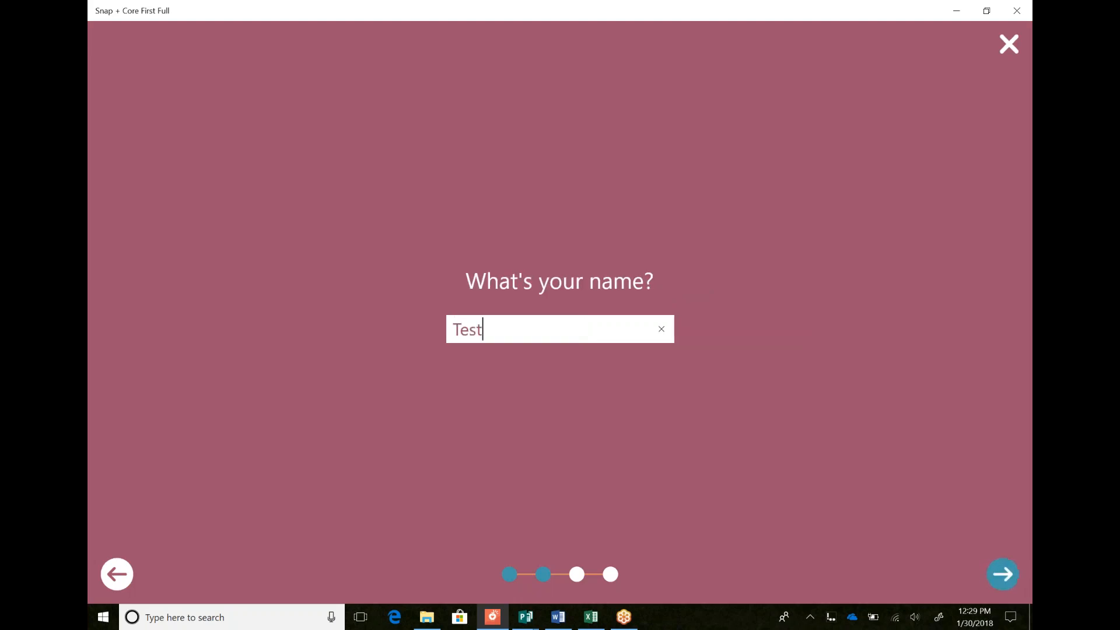
left_click(1003, 574)
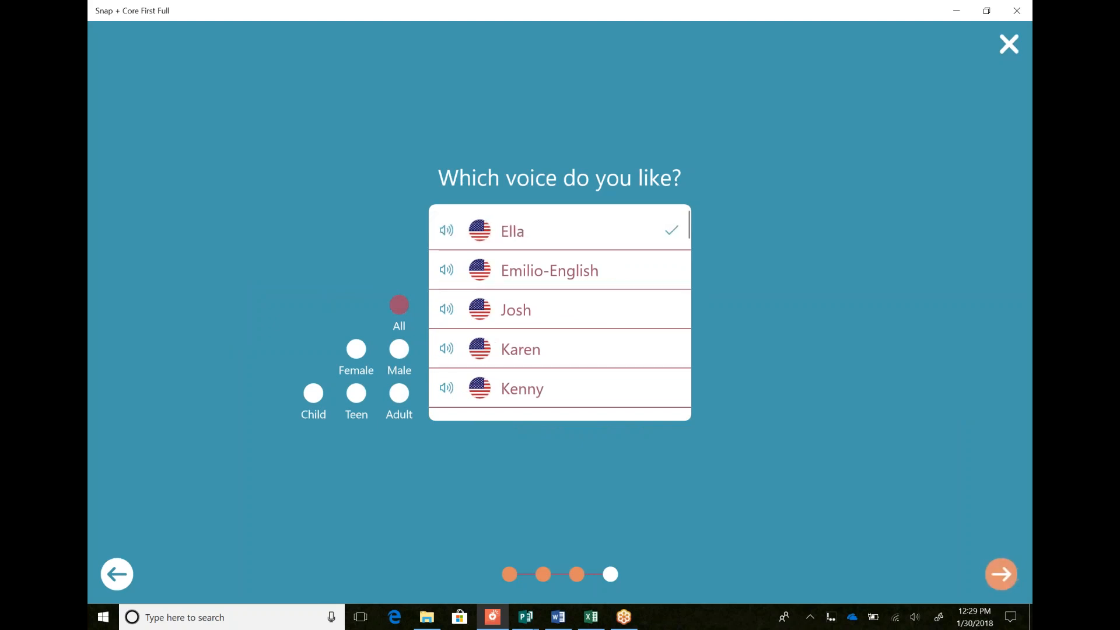
left_click(1001, 573)
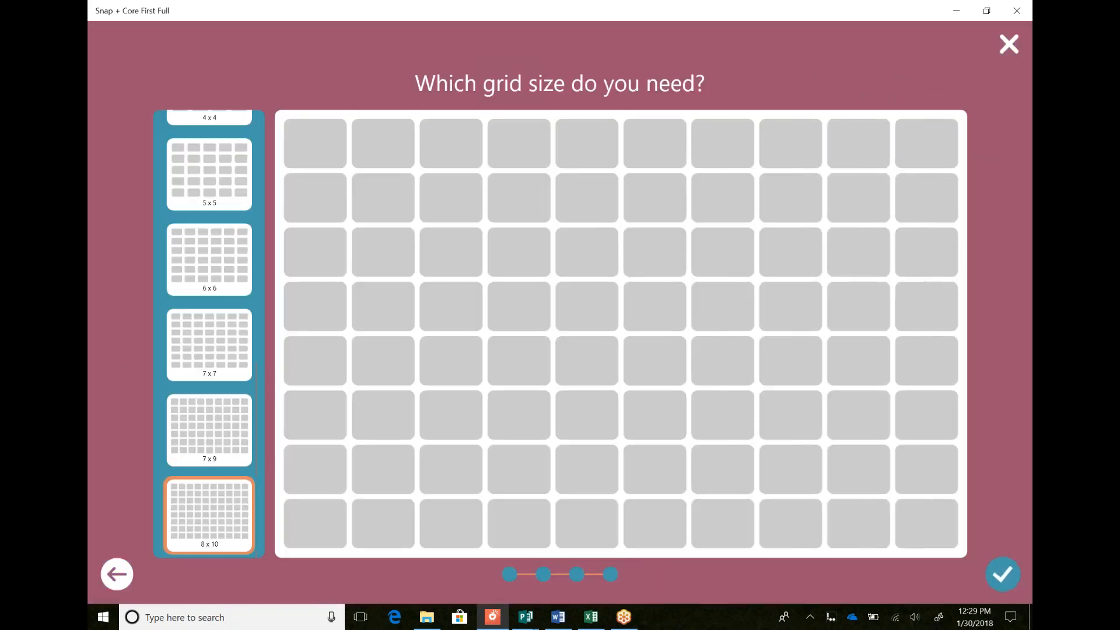
left_click(1003, 574)
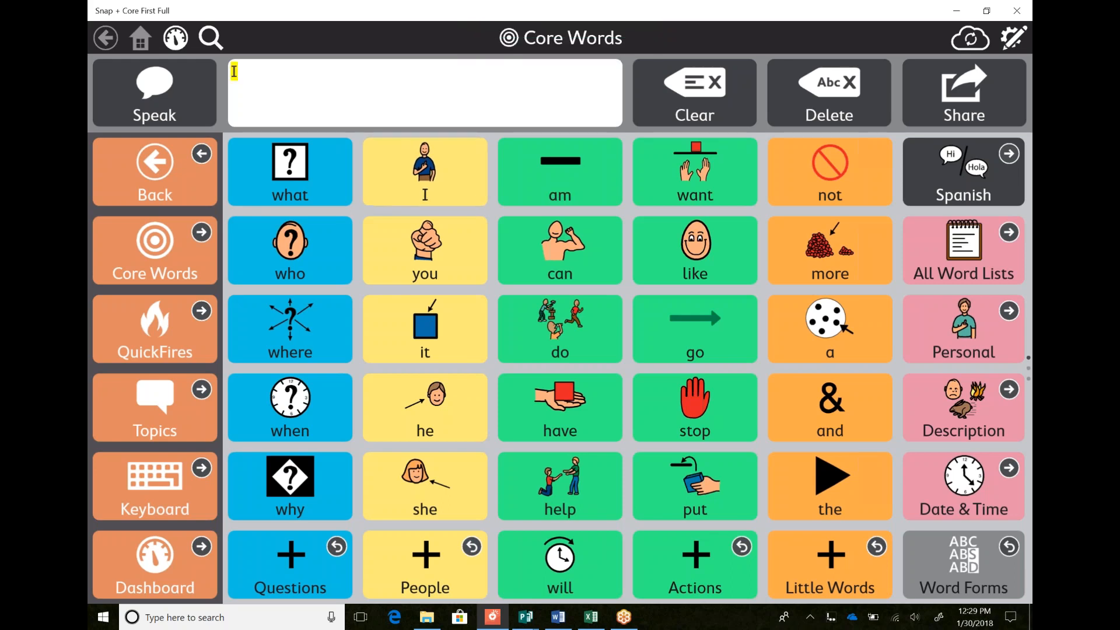
Build the message 'I want' on the Test user's Core Words board.
left_click(694, 172)
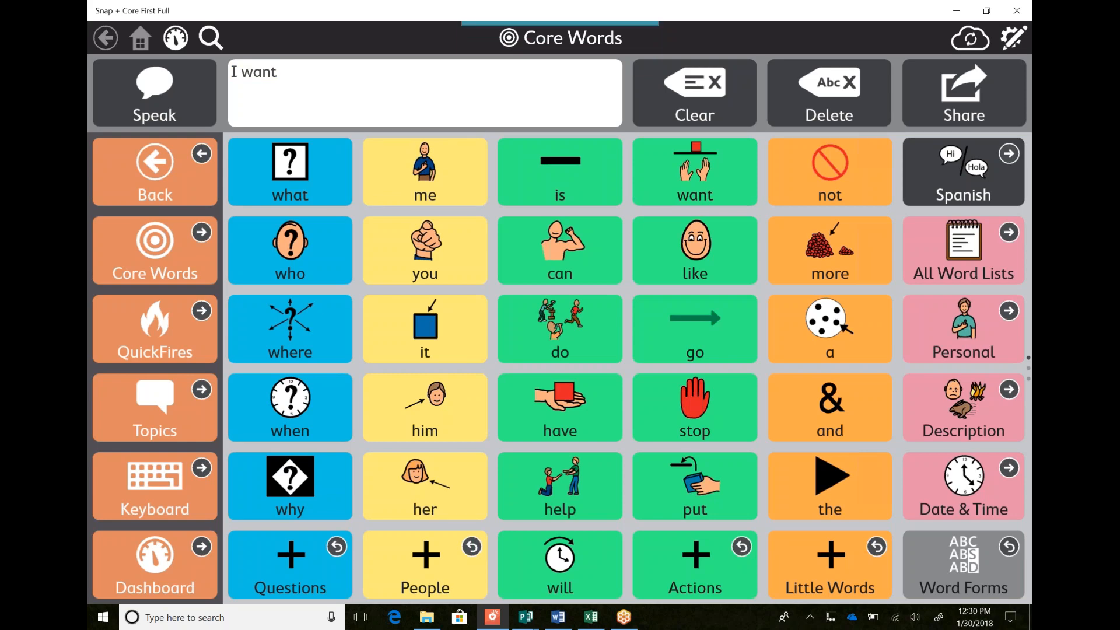
Switch to Spanish, append 'Yo estoy quiero', then return to English Core Words.
left_click(963, 171)
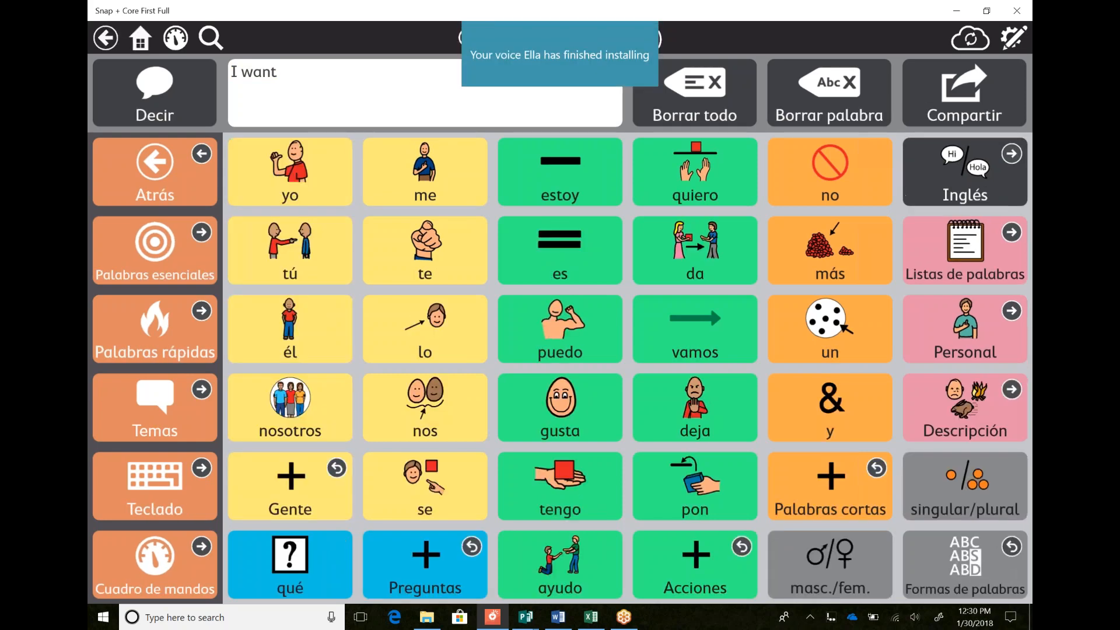
left_click(290, 171)
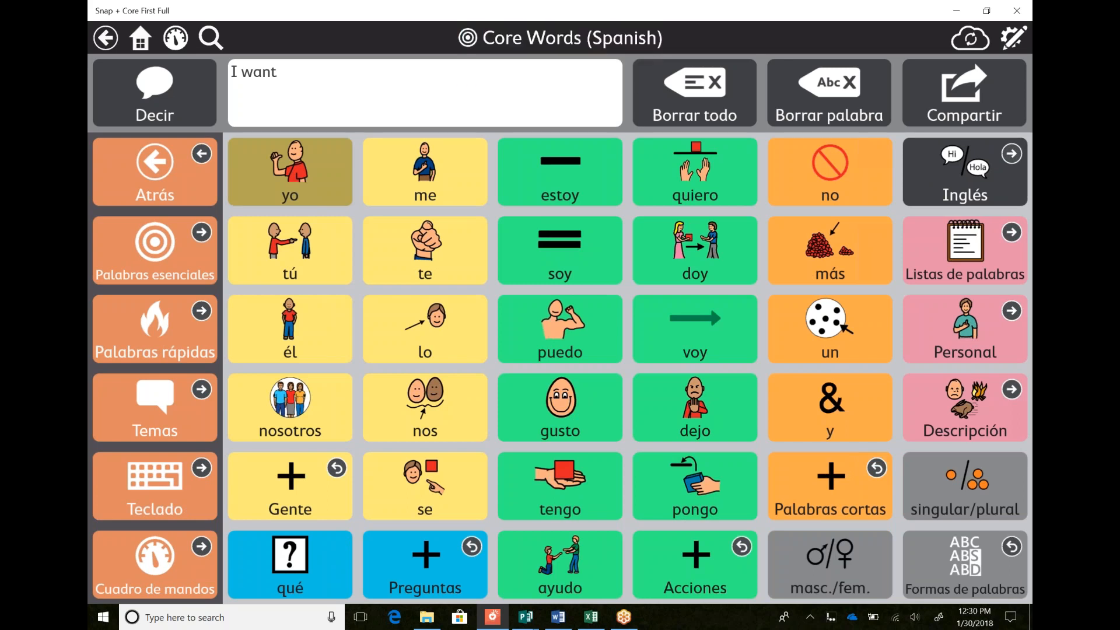
left_click(290, 171)
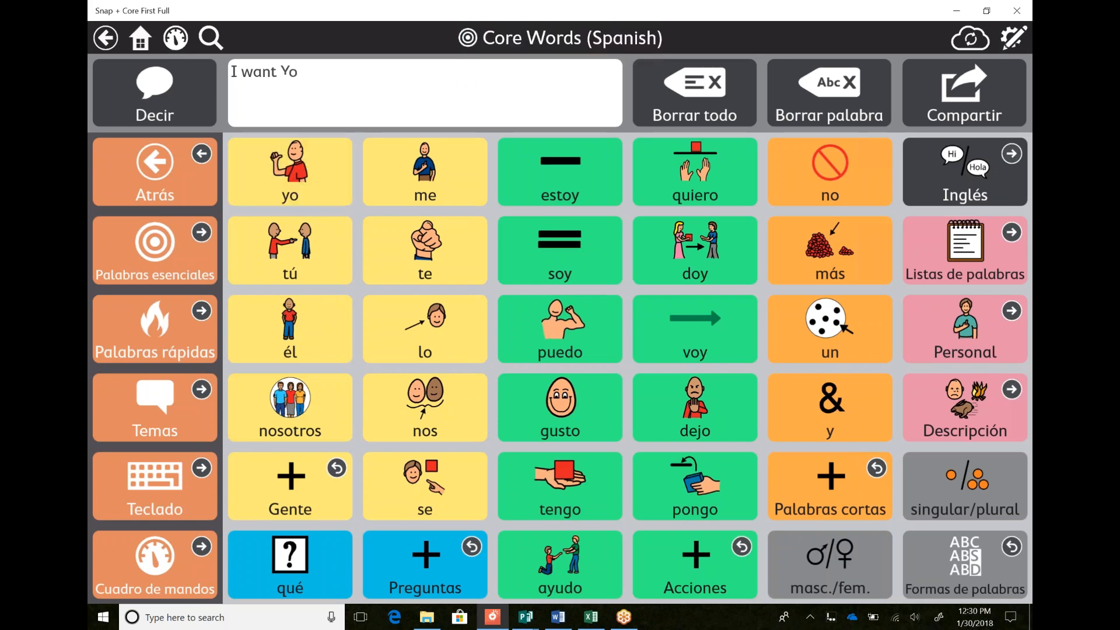
left_click(559, 172)
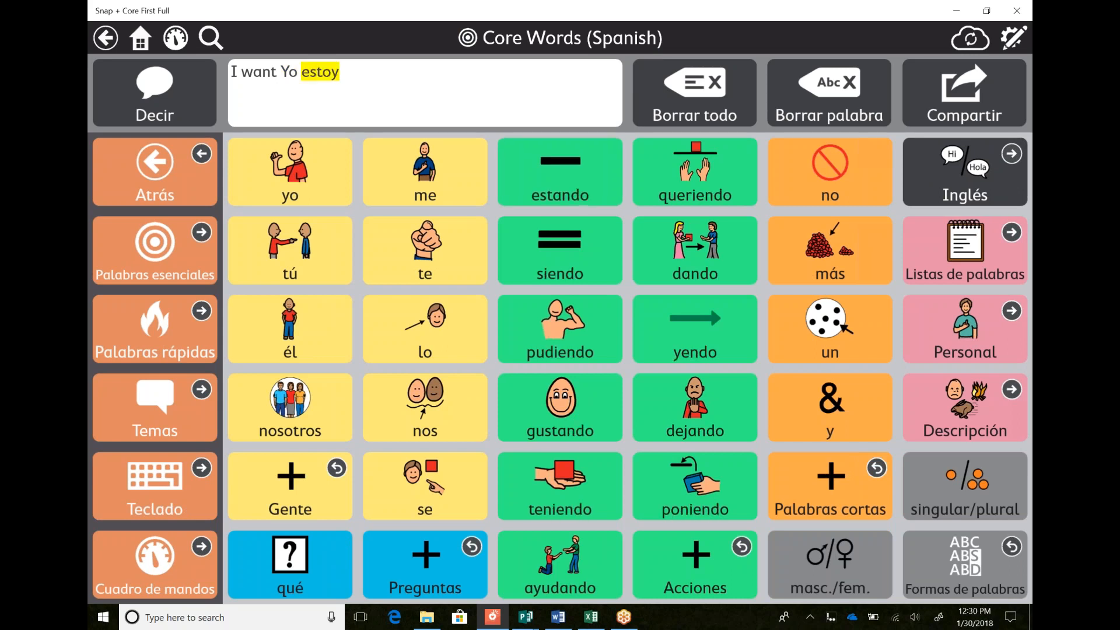
left_click(290, 171)
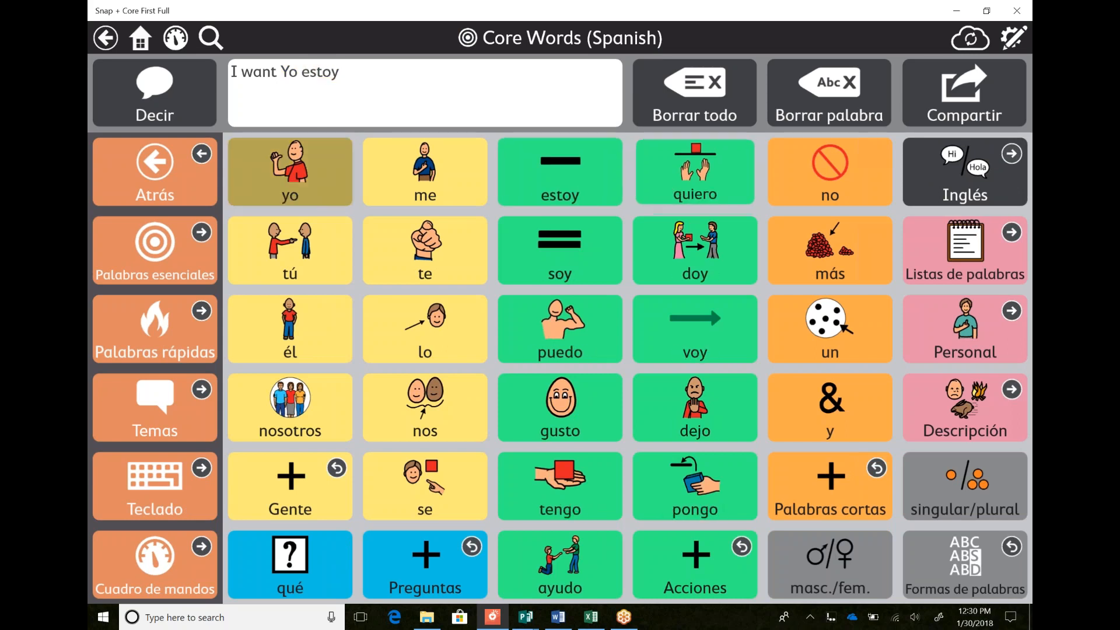
left_click(694, 172)
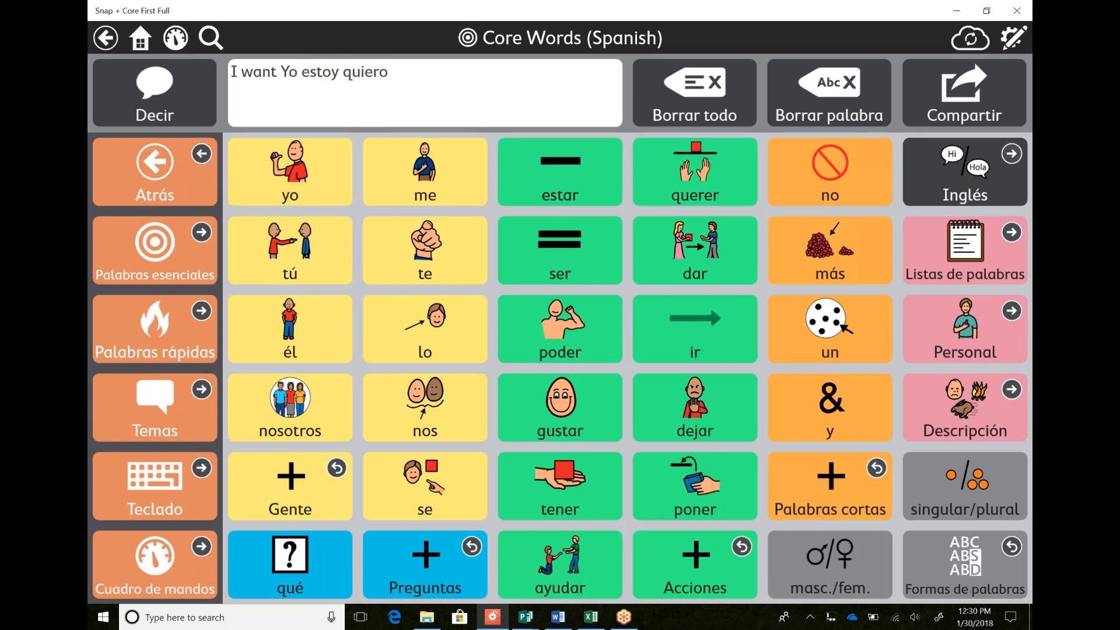
left_click(964, 171)
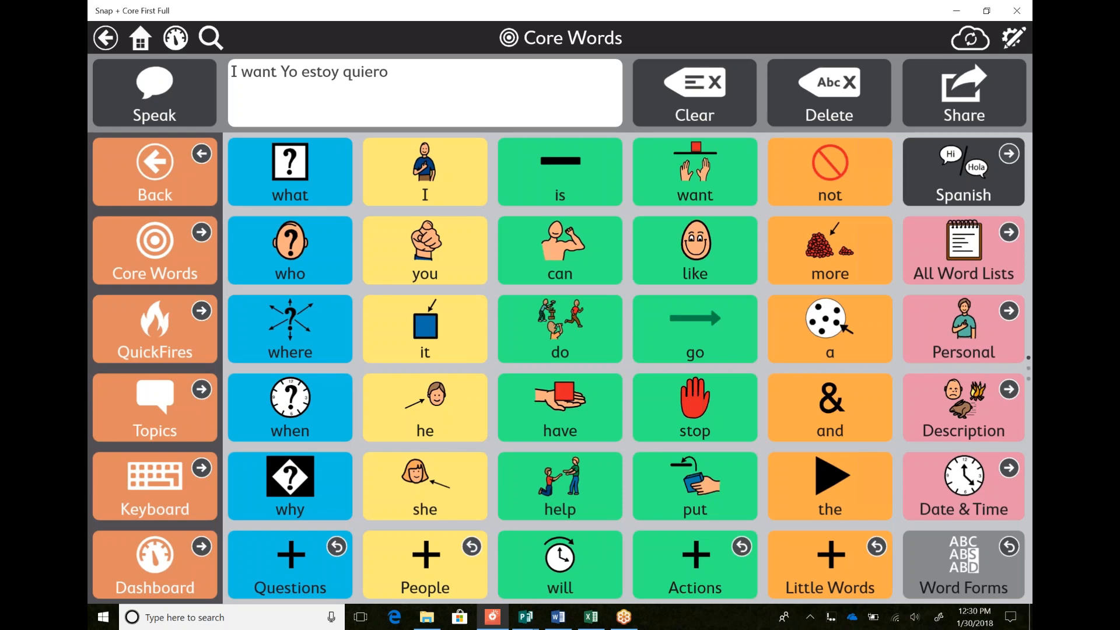
Select anya from the user list so anya's English Core Words board shows.
left_click(1013, 37)
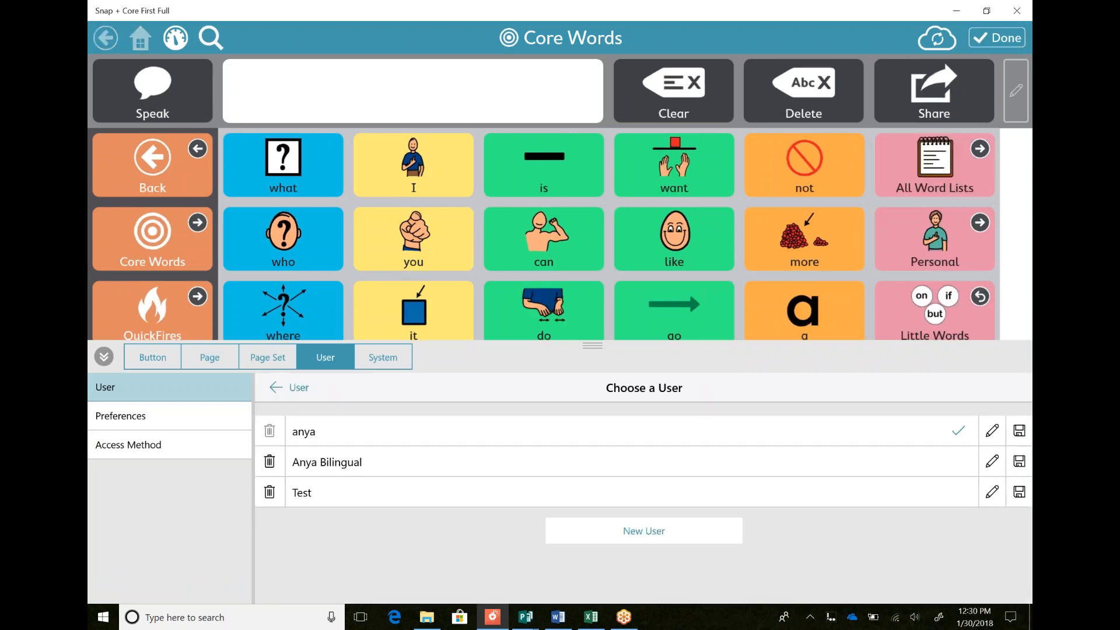
left_click(996, 37)
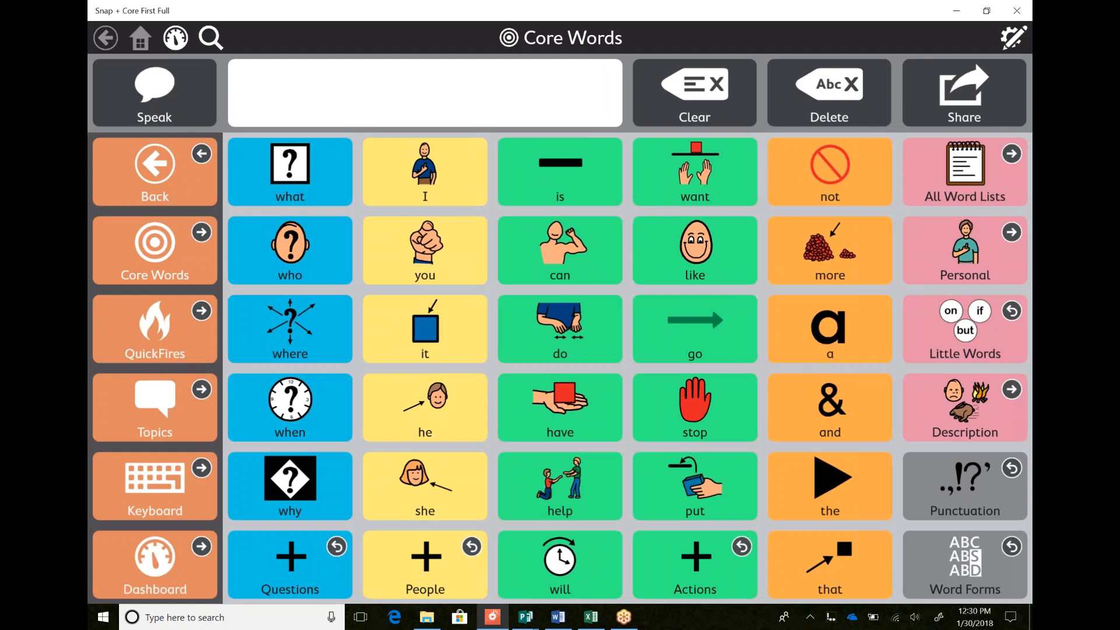